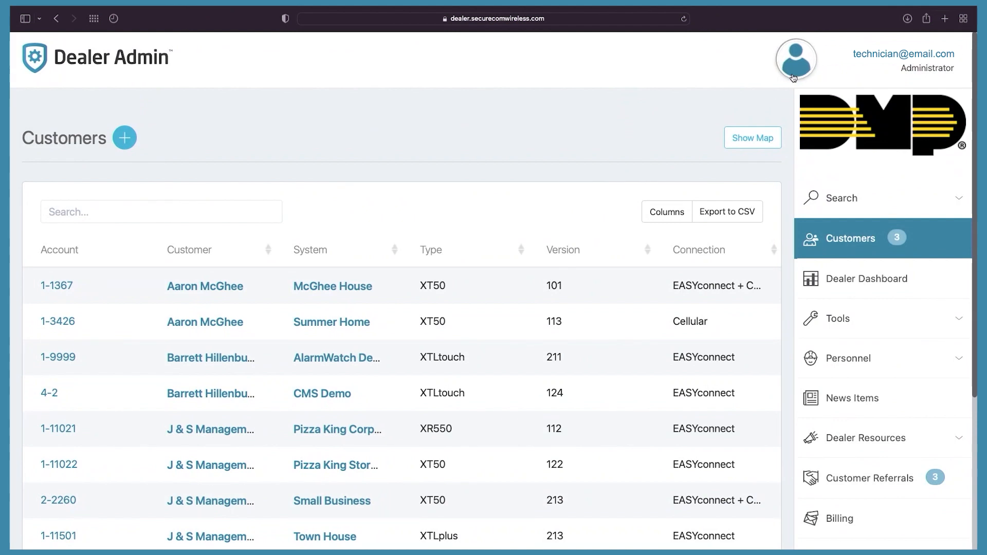
Reach the account's personnel settings from the profile avatar menu.
click(795, 60)
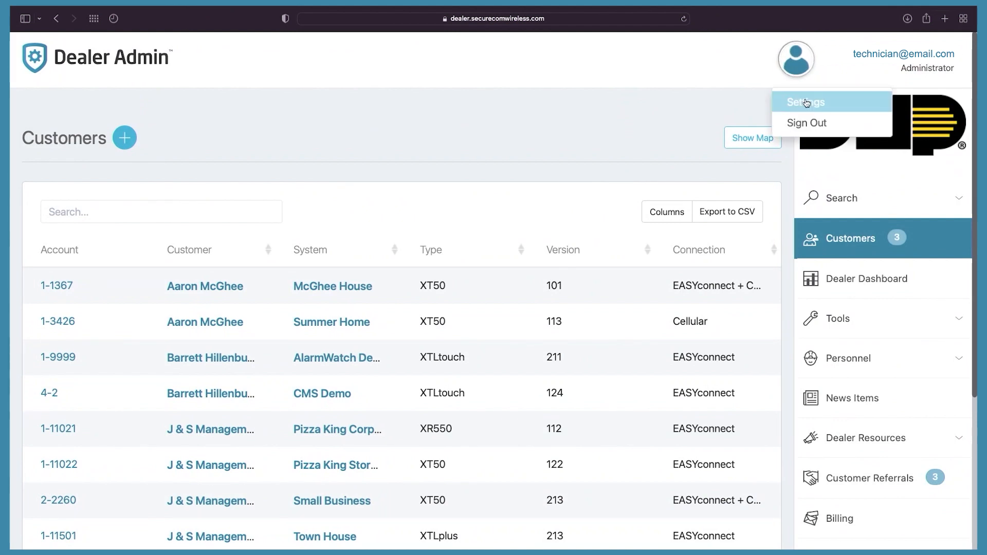
click(806, 102)
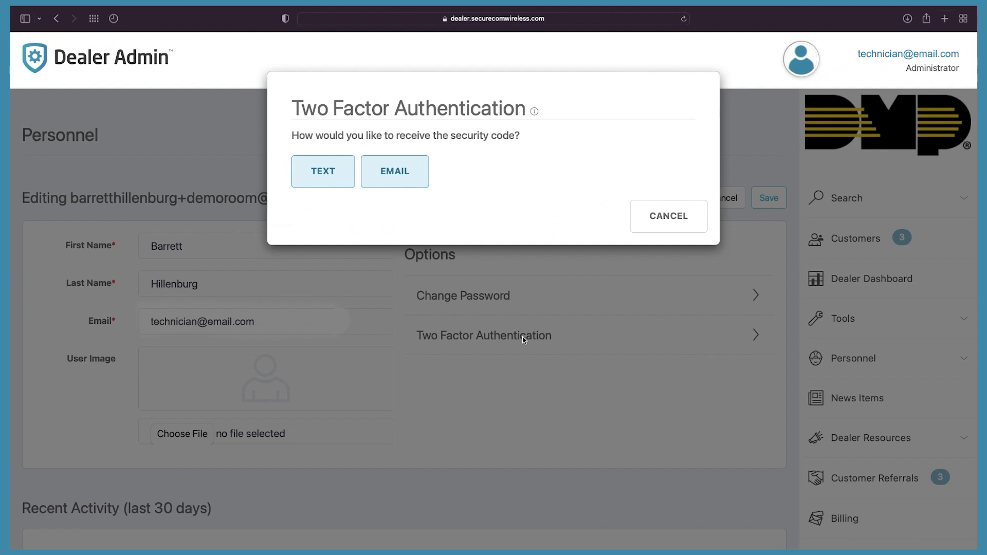
mouse_move(364, 212)
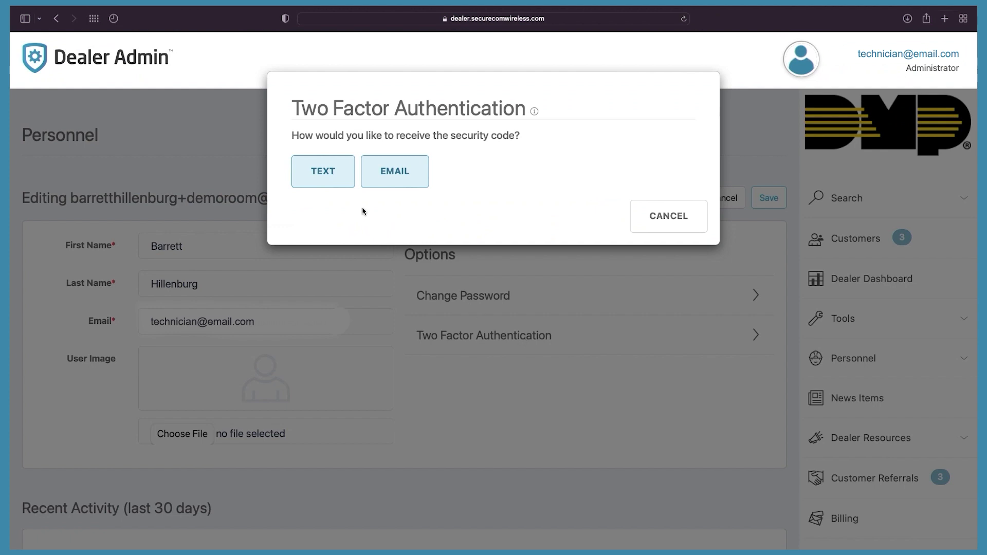
click(323, 172)
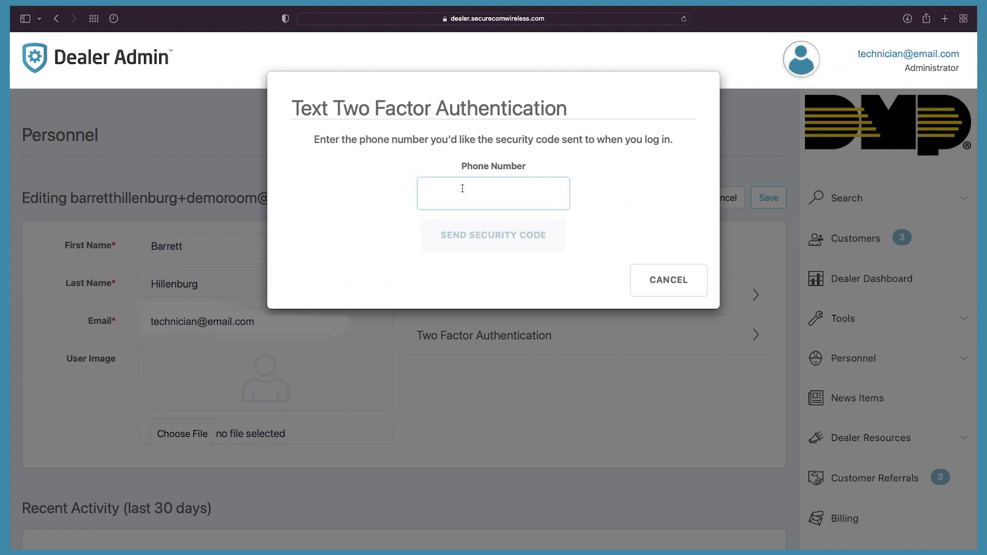
text(4175555555)
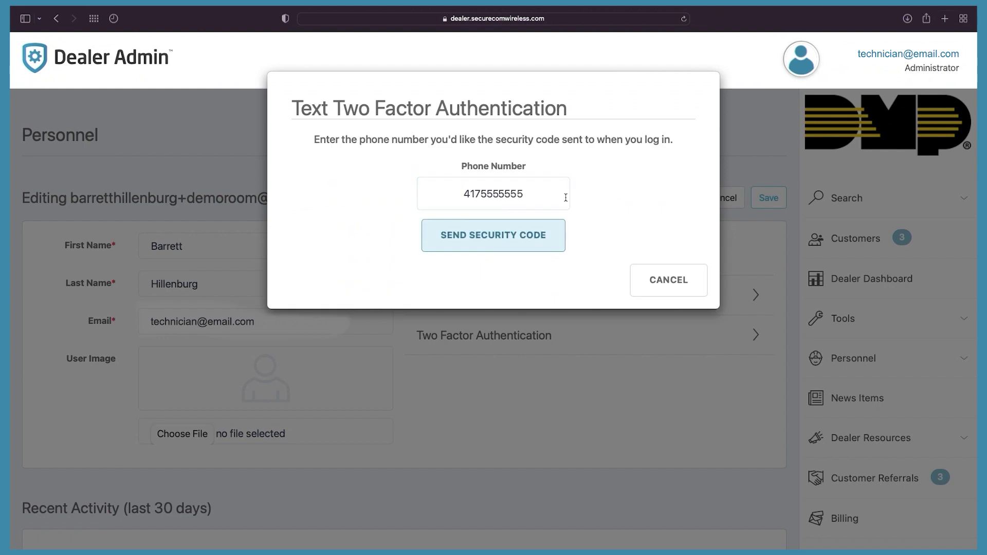
click(493, 234)
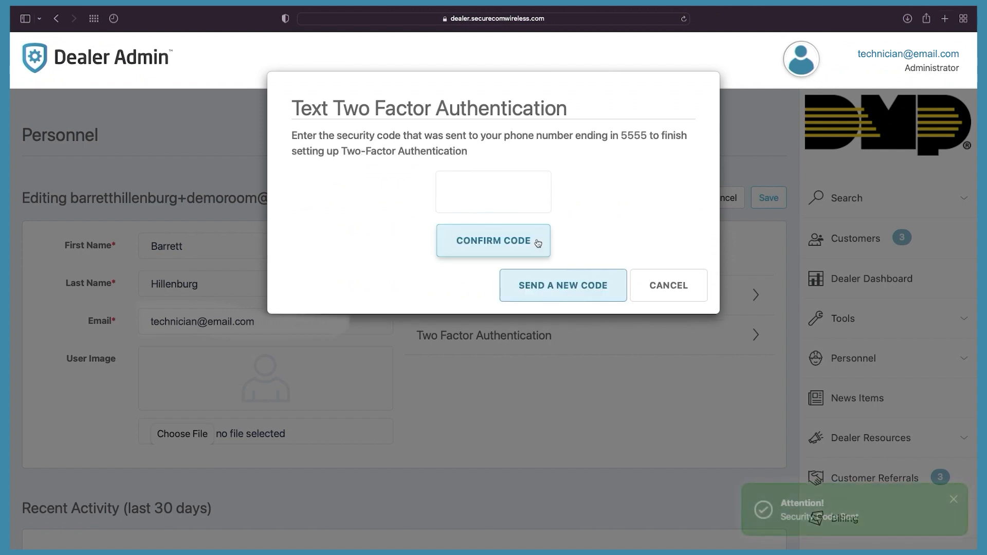
mouse_move(603, 212)
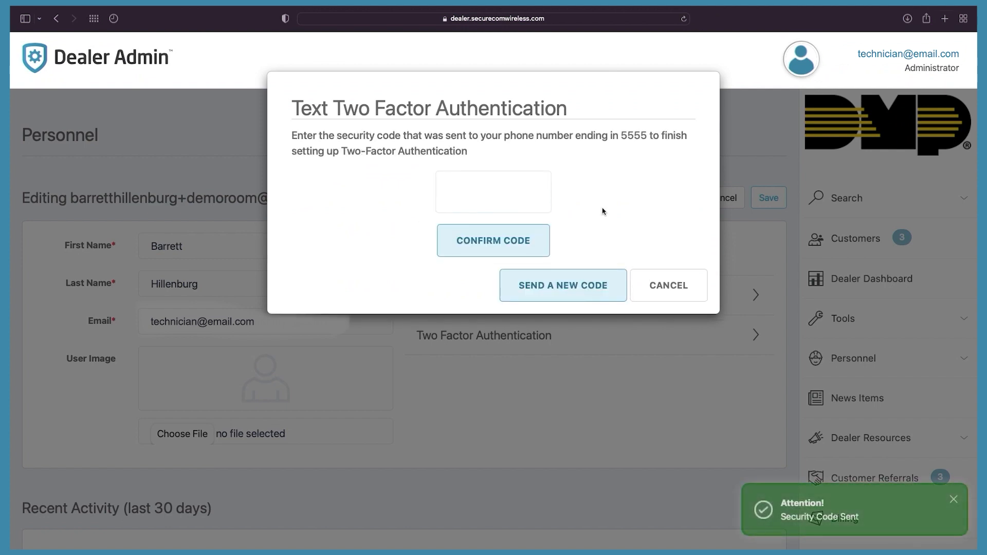
click(493, 192)
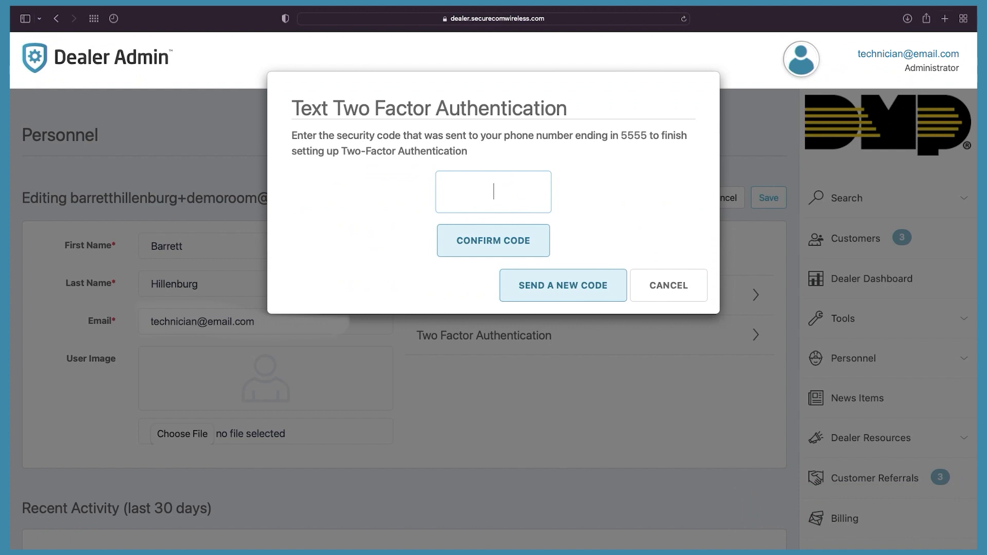
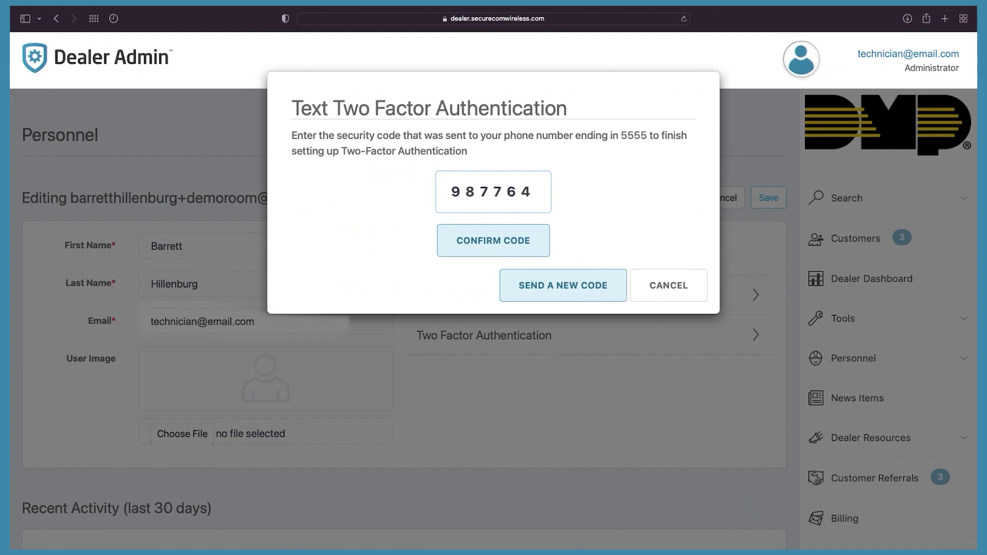
click(494, 241)
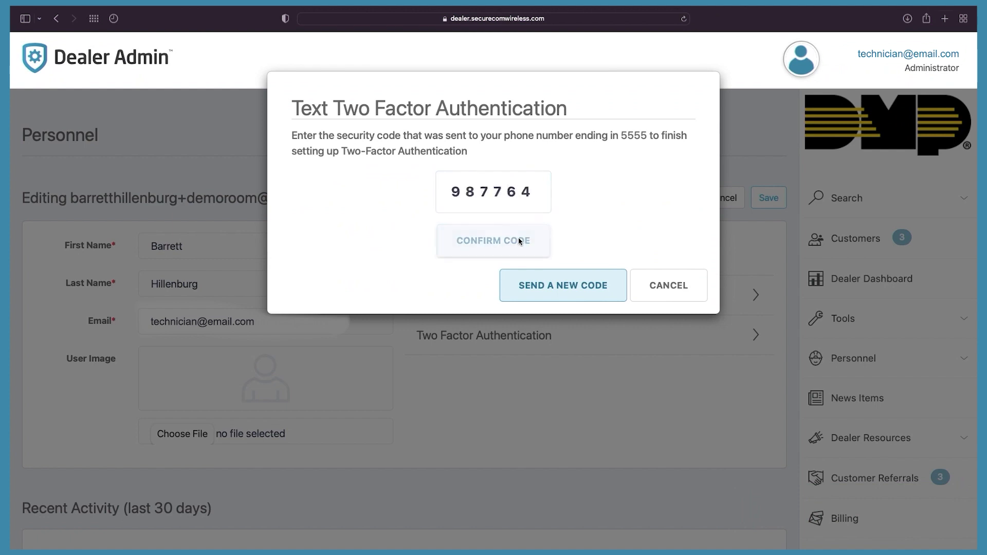
click(492, 241)
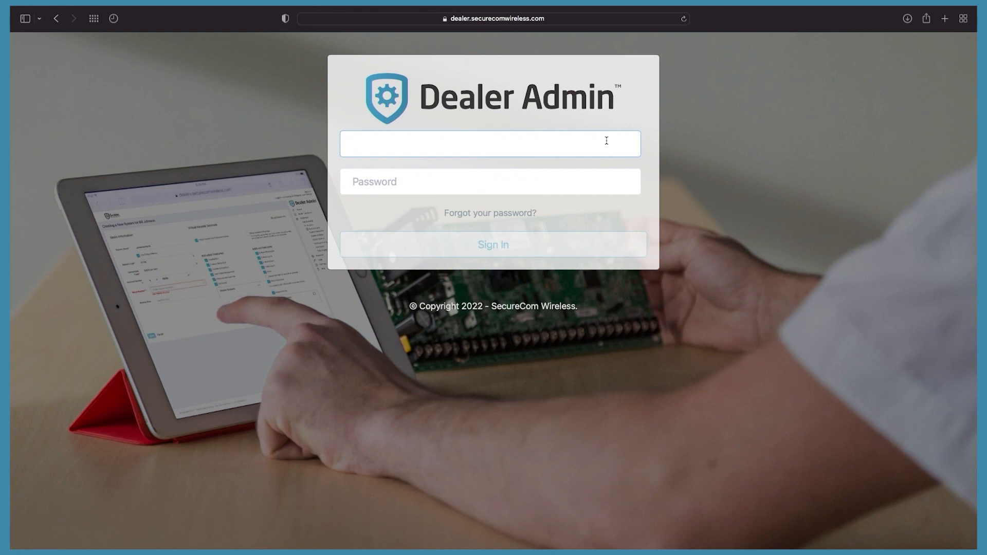
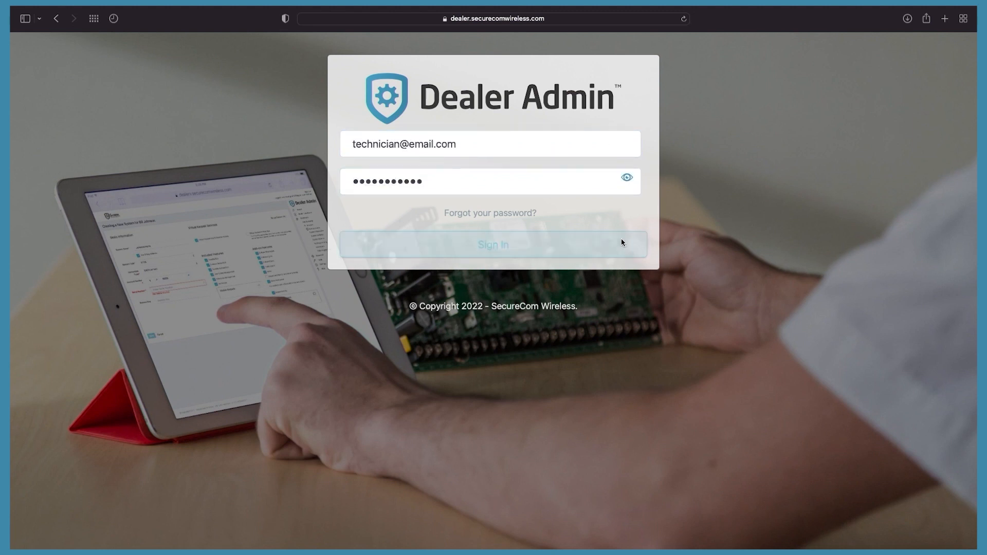
click(493, 245)
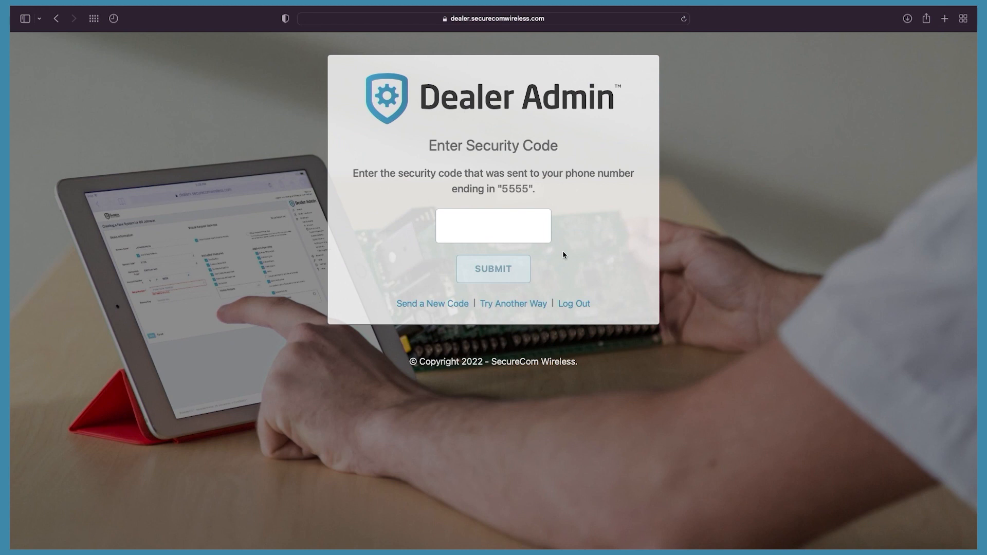
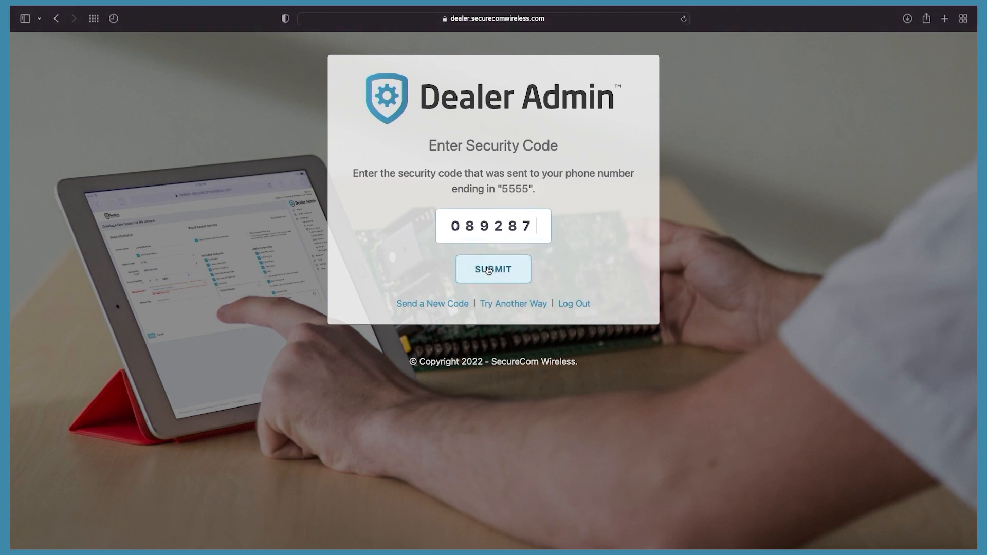
click(493, 269)
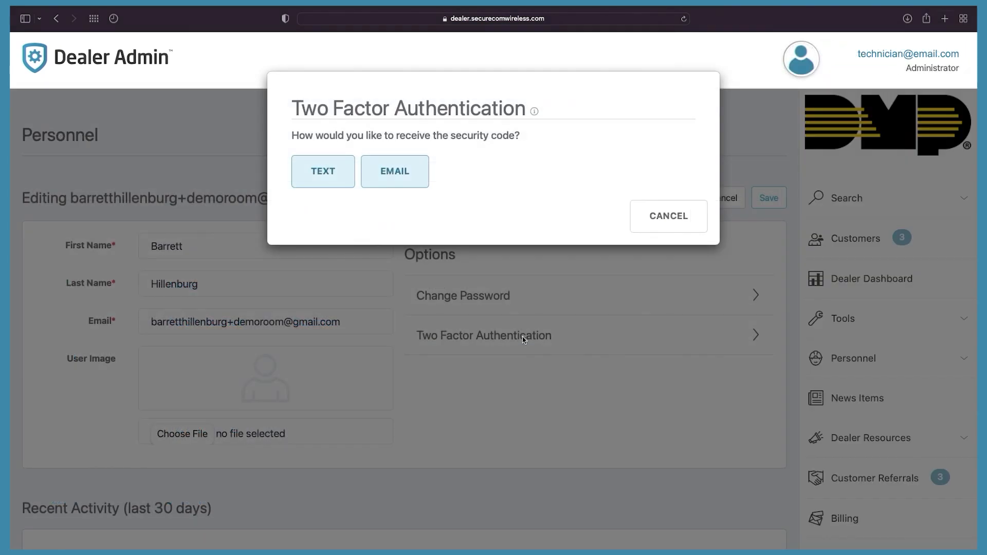
click(394, 170)
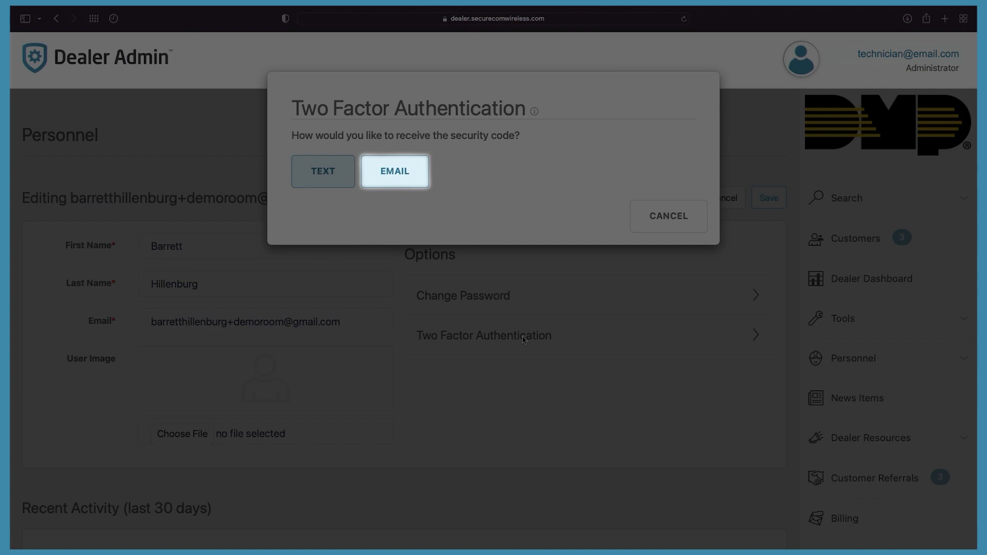
click(394, 172)
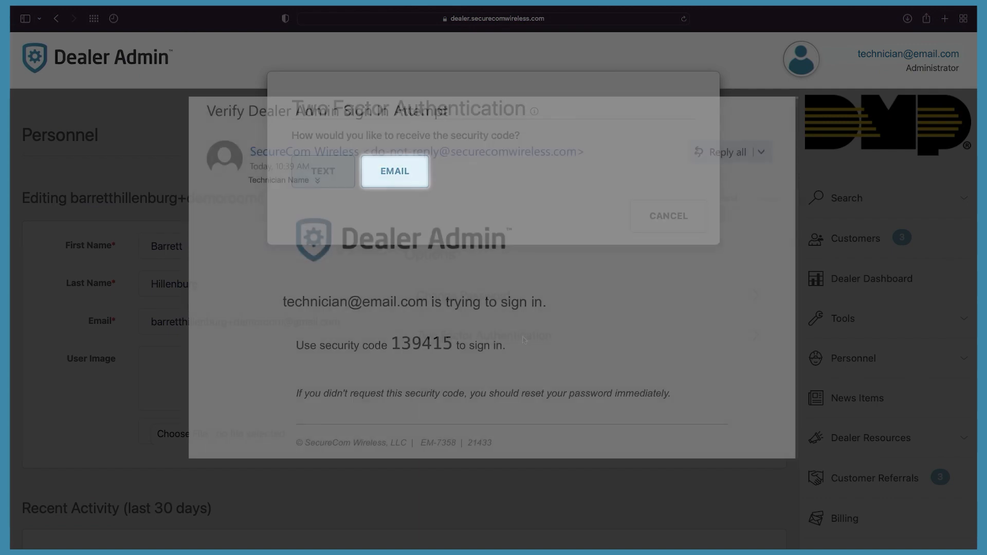
click(394, 172)
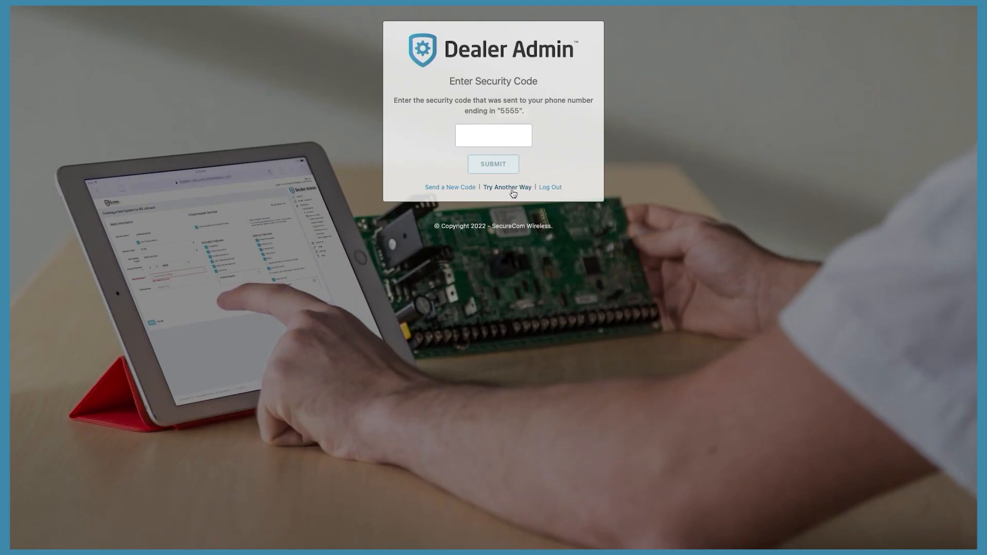
mouse_move(517, 191)
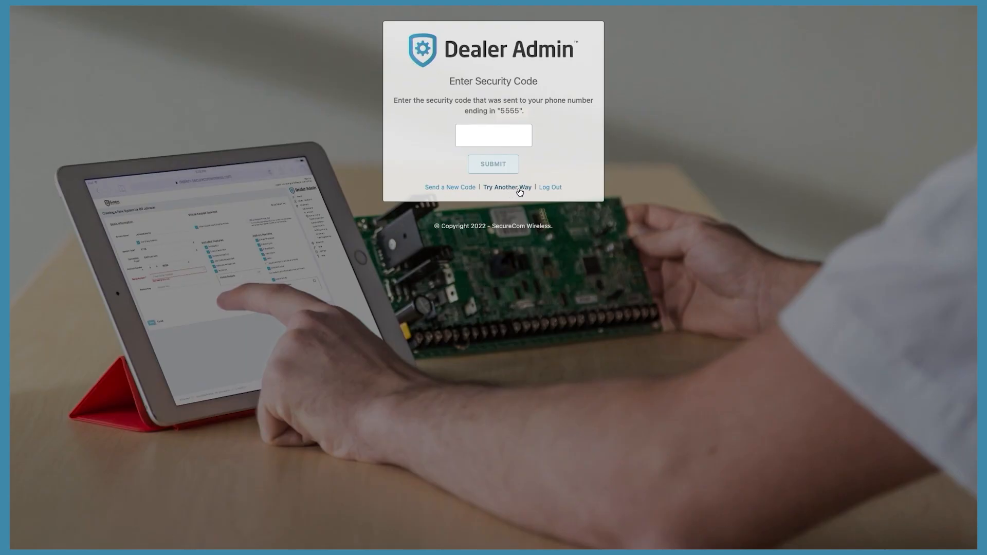
Switch the sign-in security code delivery to email via Try Another Way.
click(506, 187)
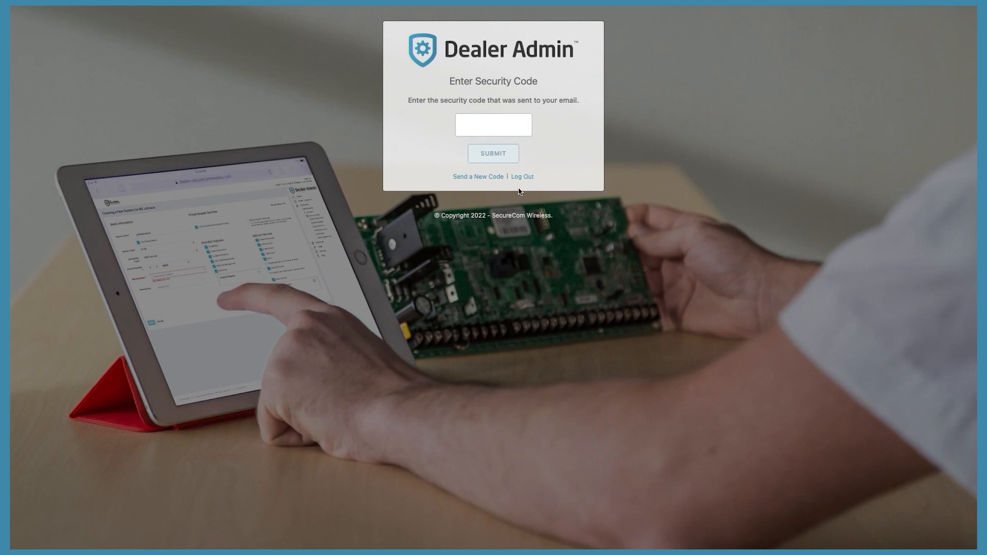